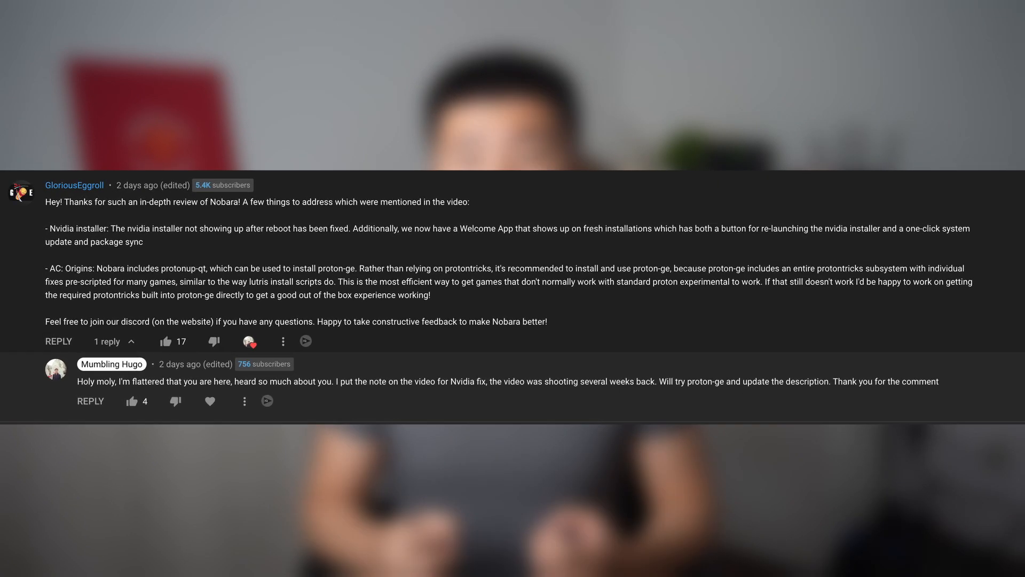
Step: Confirm uninstalling Ubisoft Connect with 'Delete ~/Games/ubisoft-connect' checked
{"action": "scroll", "scroll_direction": "down", "scroll_amount": 3}
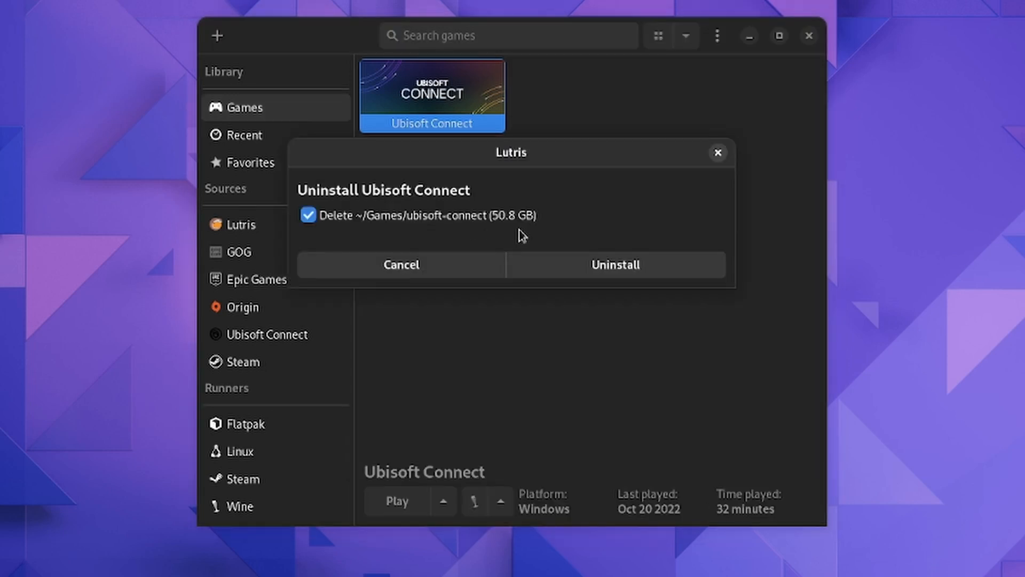
{"action": "left_click", "coordinate": [613, 264]}
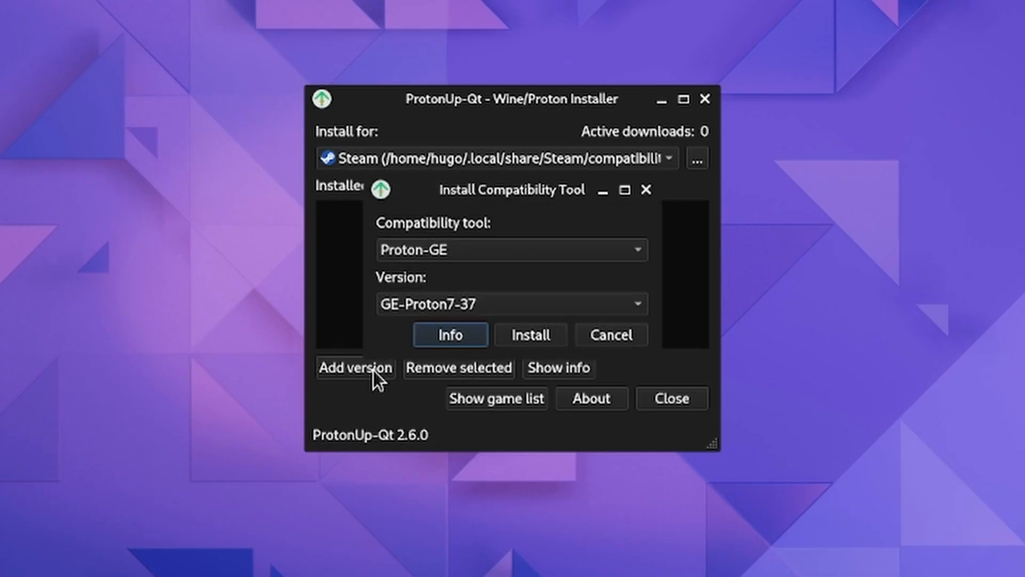
{"action": "mouse_move", "coordinate": [524, 353]}
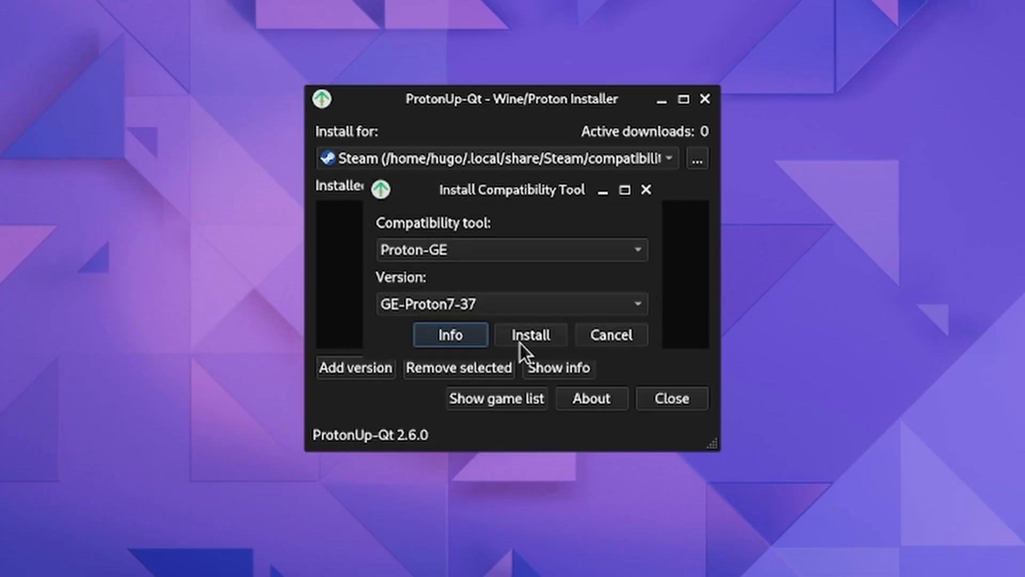
Step: Install GE-Proton7-37 for Steam and assign it to Assassin's Creed Origins in the game list
{"action": "left_click", "coordinate": [529, 335]}
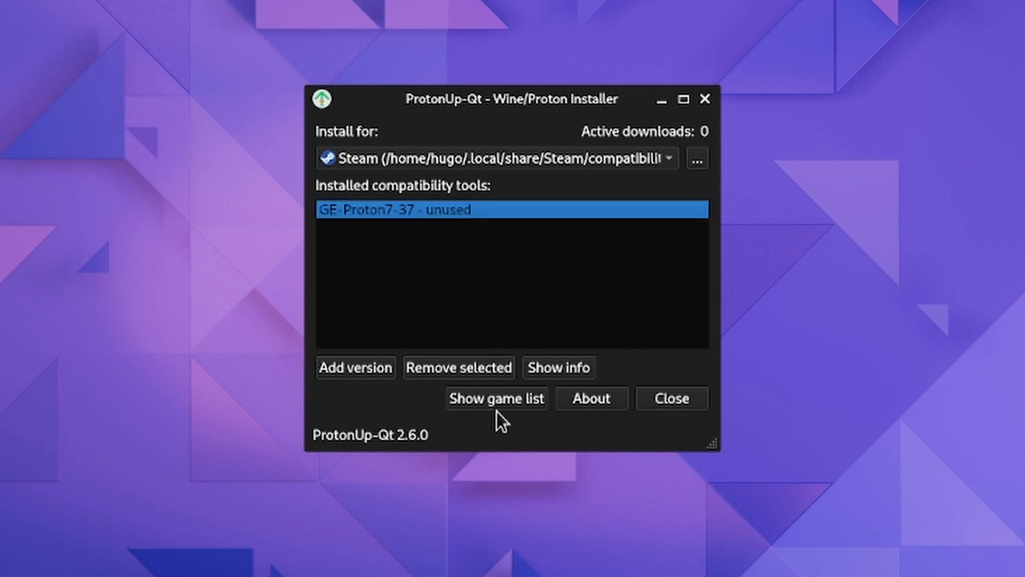
{"action": "left_click", "coordinate": [497, 399]}
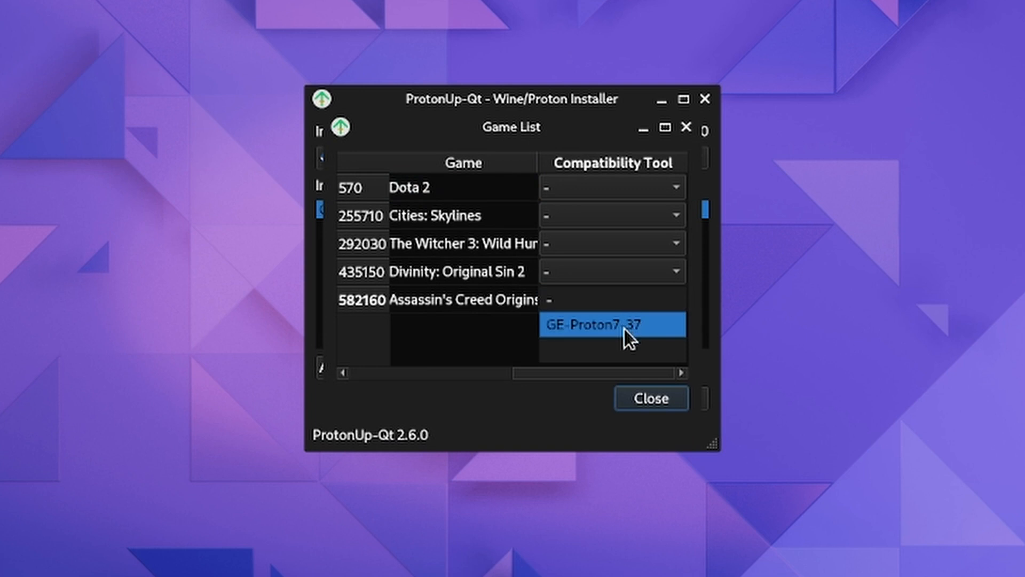
{"action": "left_click", "coordinate": [611, 325]}
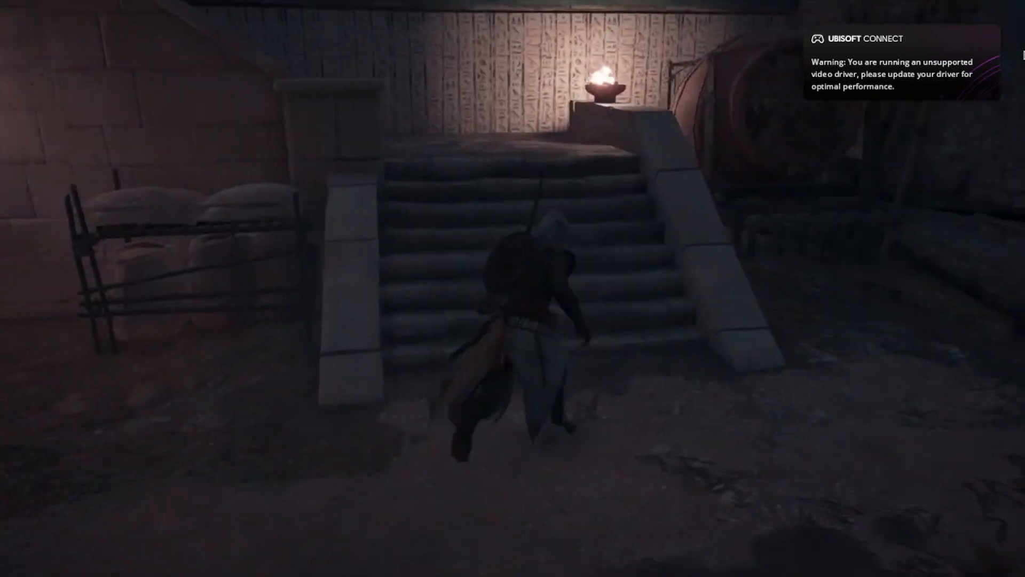
Step: Walk the character up the Memphis stairs, then import the C0033.MP4 clip into DaVinci Resolve
{"action": "key", "text": "w"}
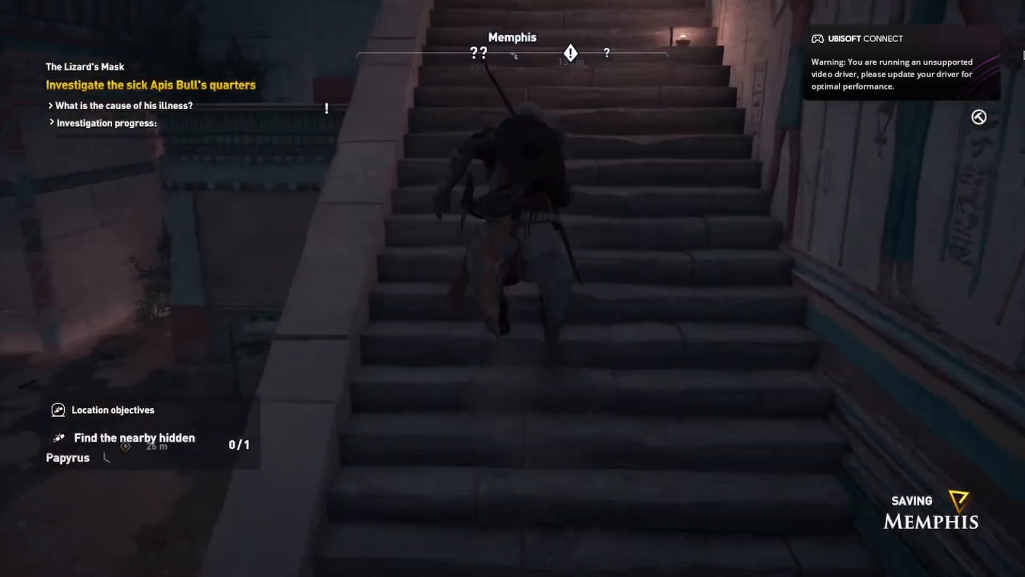
{"action": "key", "text": "w"}
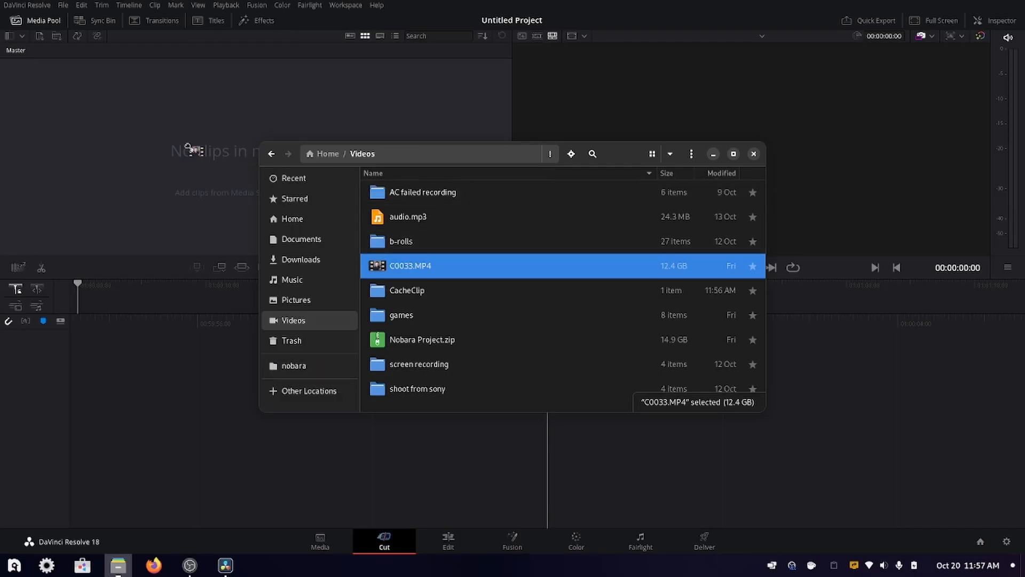
{"action": "double_click", "coordinate": [410, 266]}
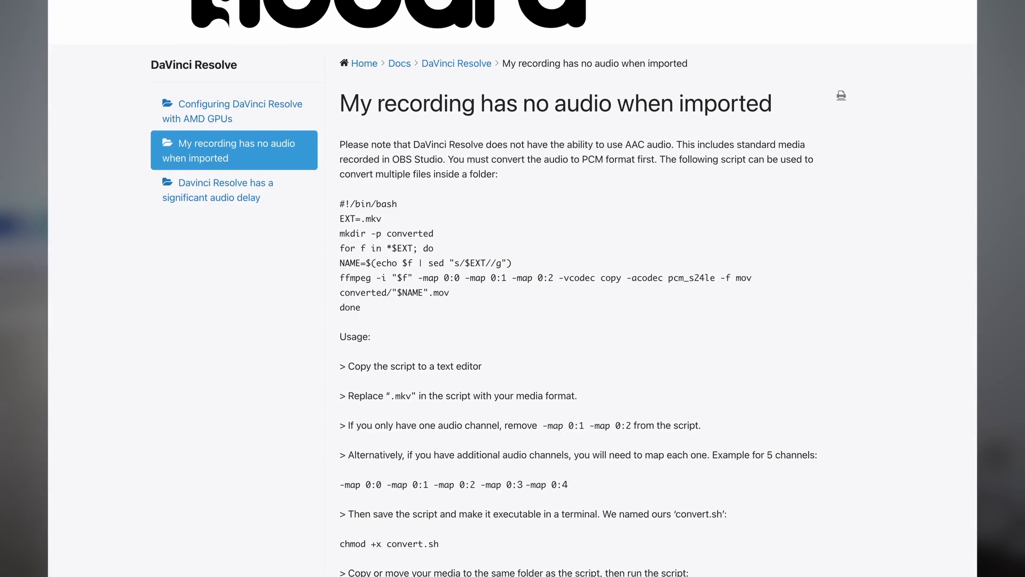
{"action": "scroll", "scroll_direction": "down", "scroll_amount": 3}
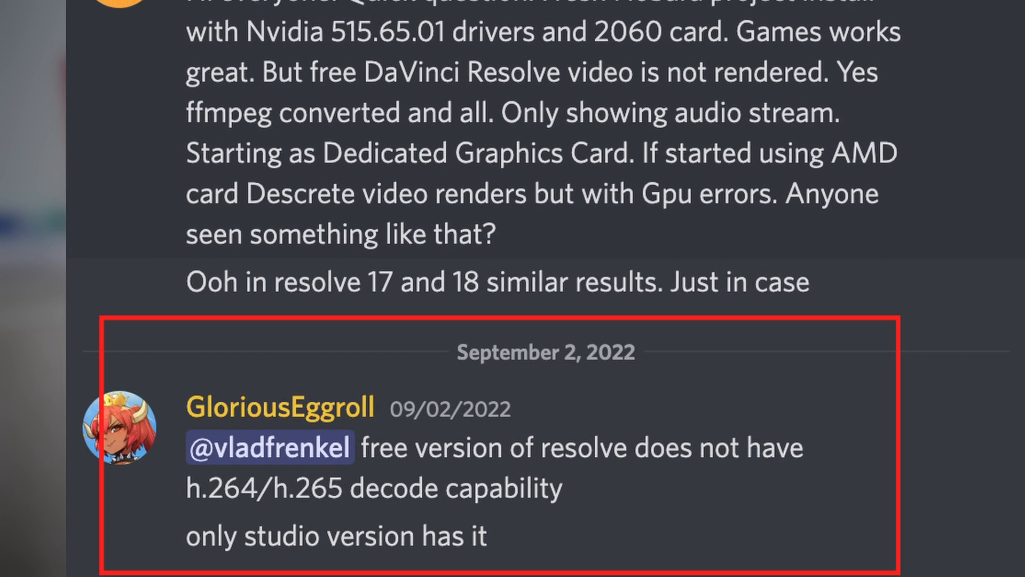
{"action": "scroll", "scroll_direction": "up", "scroll_amount": 3}
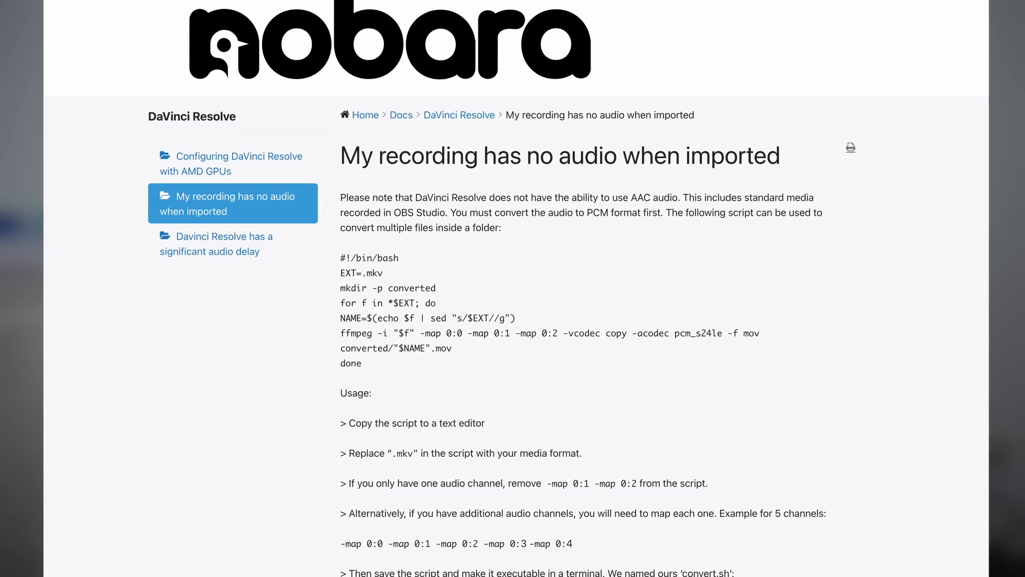
{"action": "scroll", "scroll_direction": "down", "scroll_amount": 3}
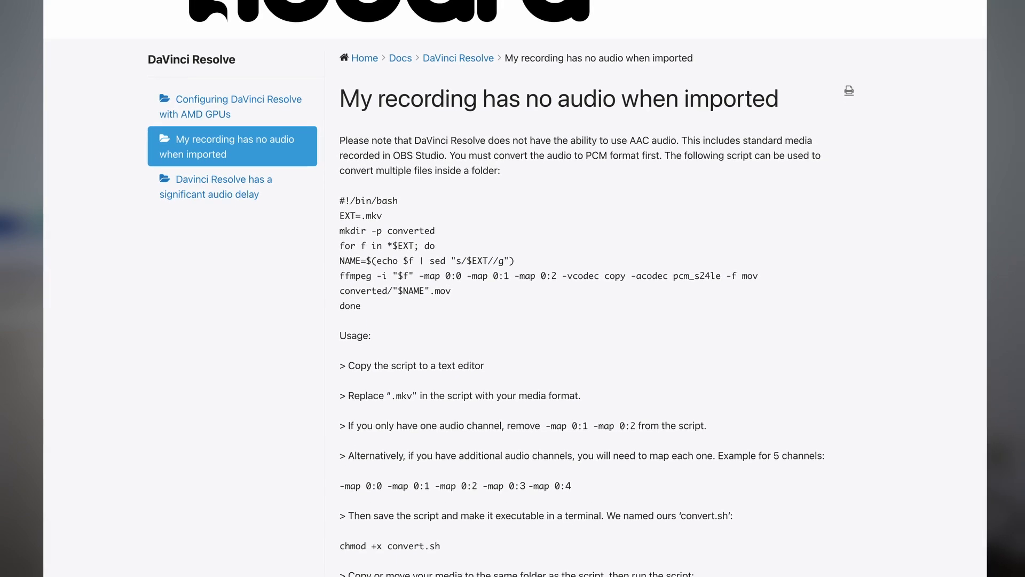
{"action": "scroll", "scroll_direction": "down", "scroll_amount": 3}
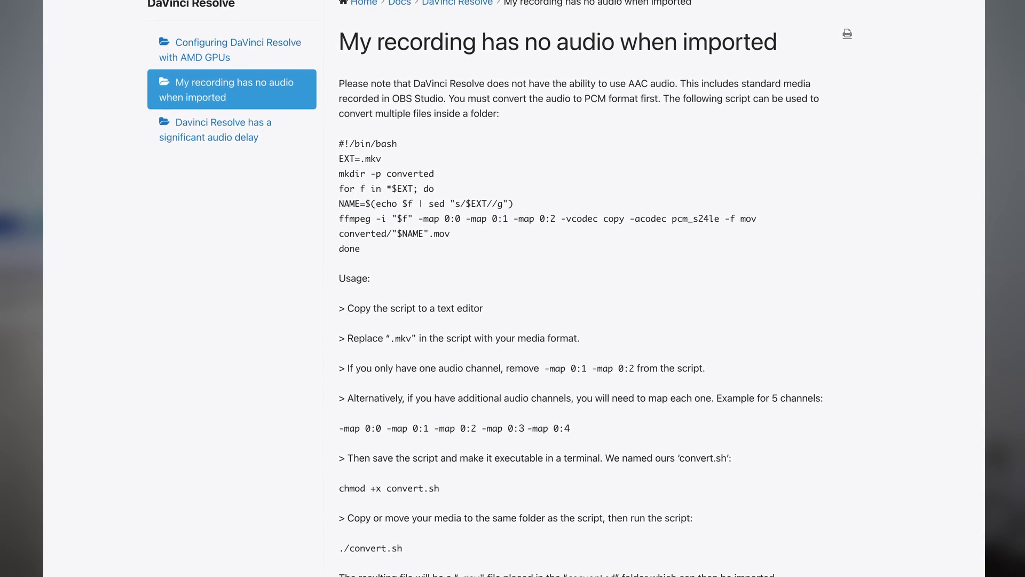